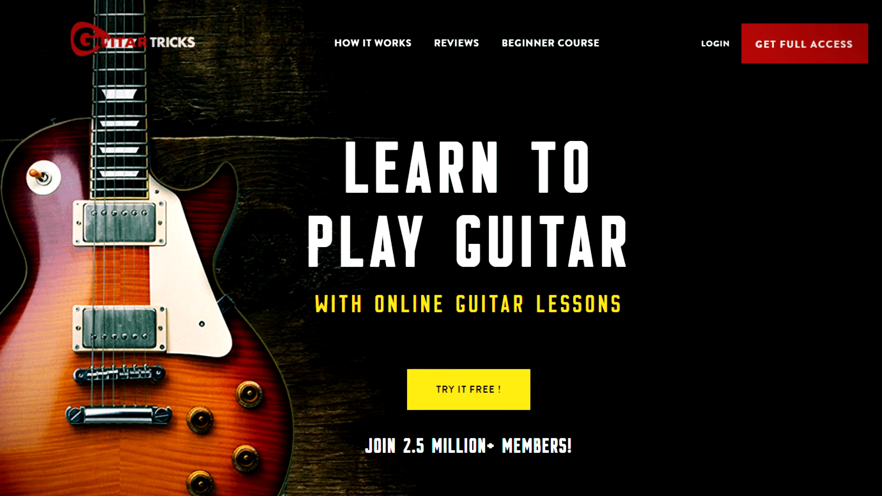
scroll("down", 3)
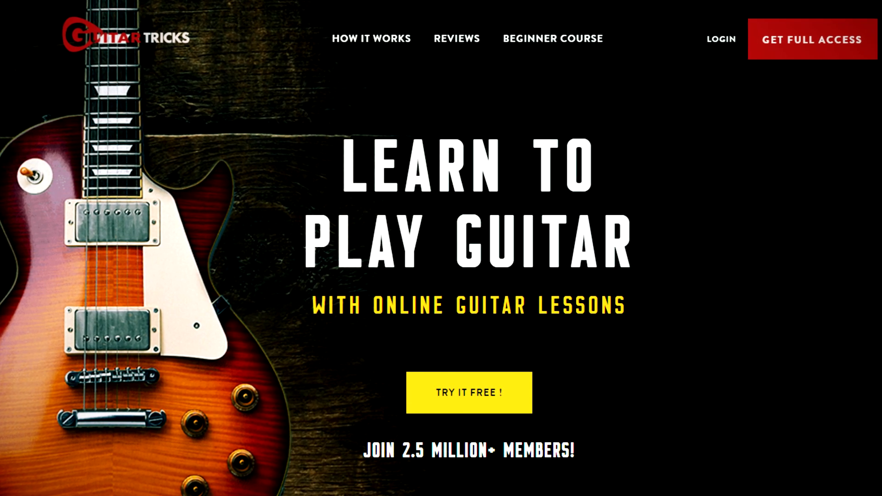